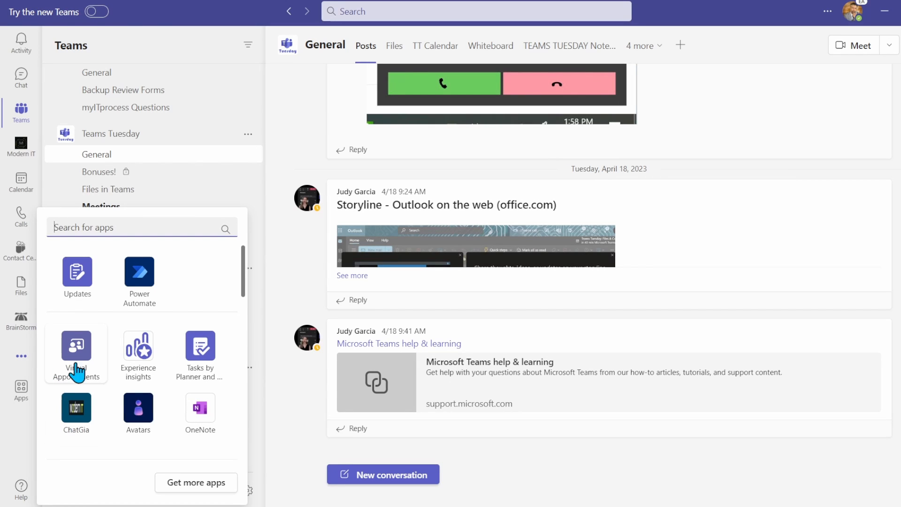
Step: Launch Virtual Appointments from the Apps flyout and show today's Bookings schedule
click(76, 345)
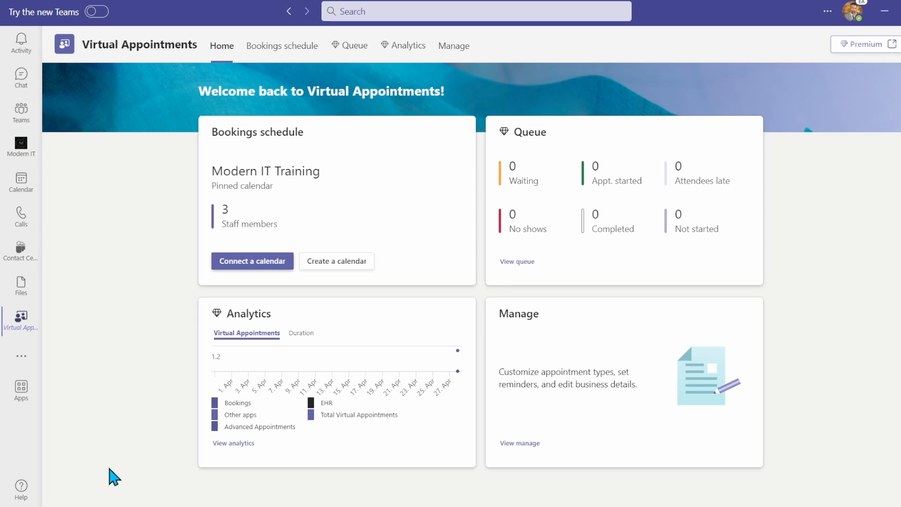
mouse_move(115, 481)
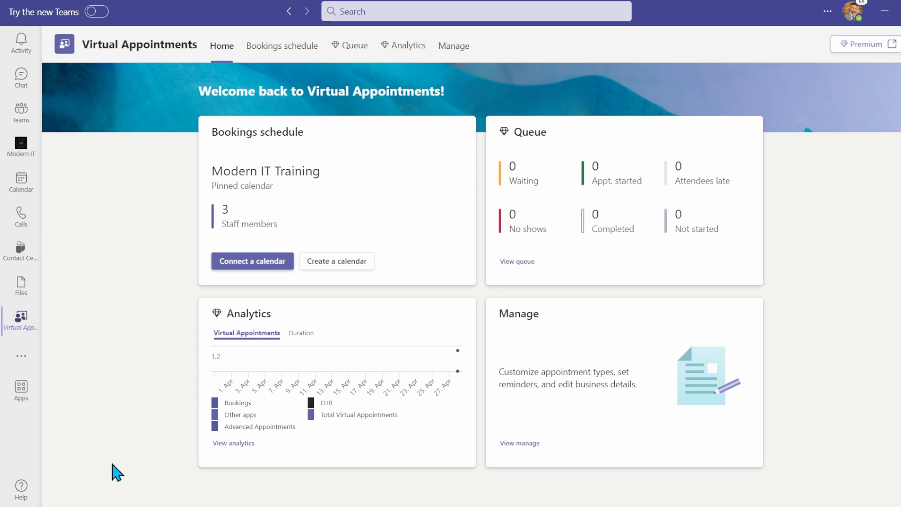
mouse_move(299, 56)
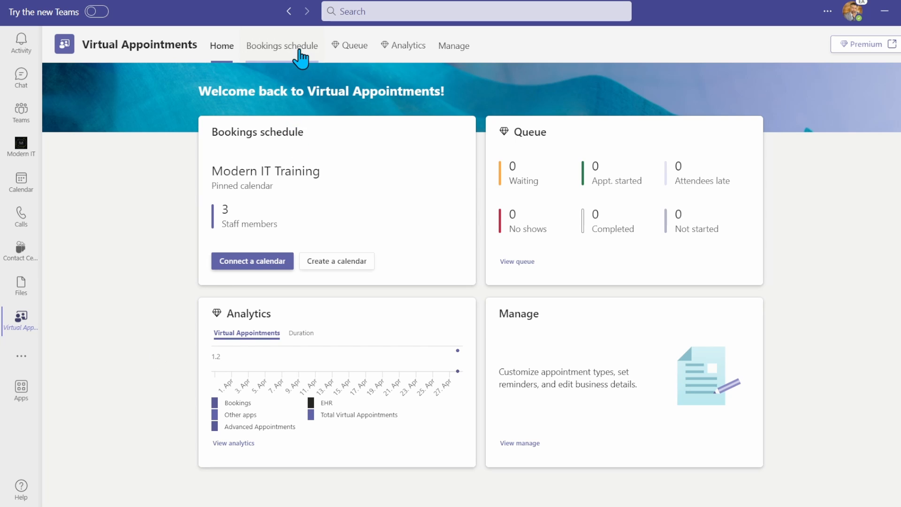
click(283, 45)
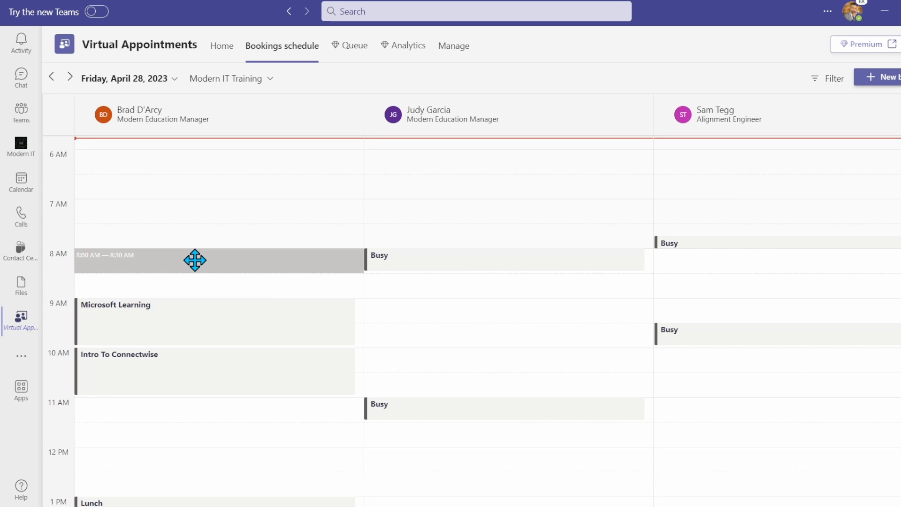
click(195, 261)
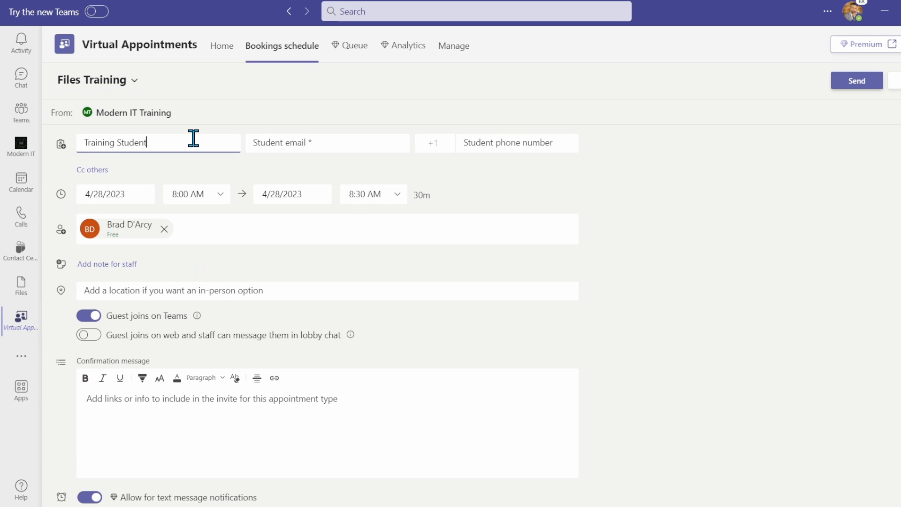
text(Test@customer.com)
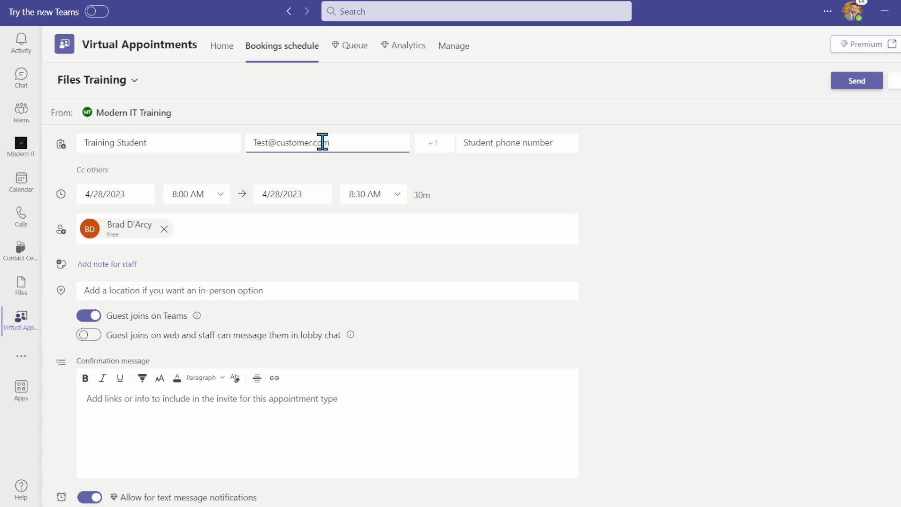
text(555 555 1234)
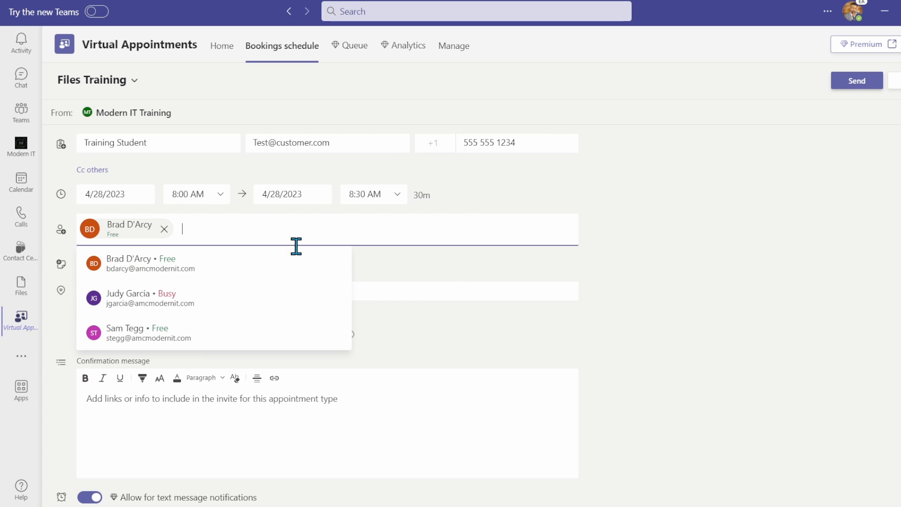
click(137, 333)
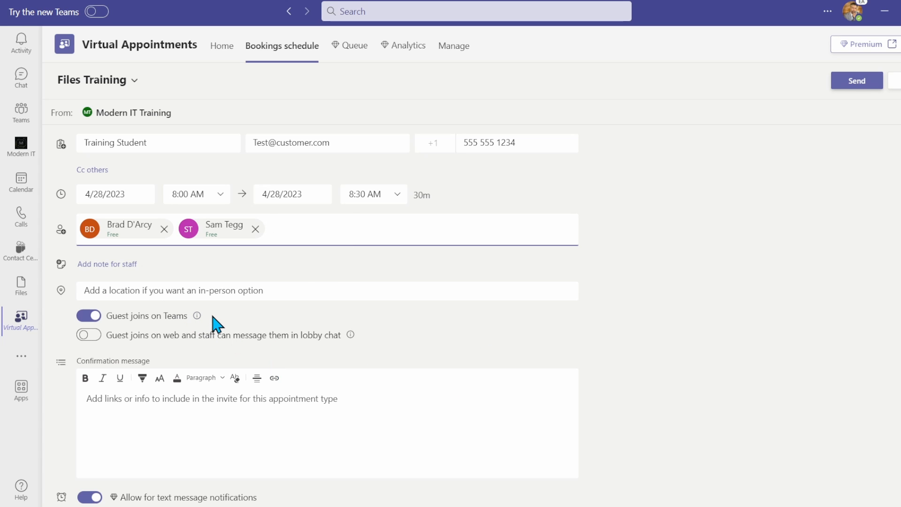
click(287, 229)
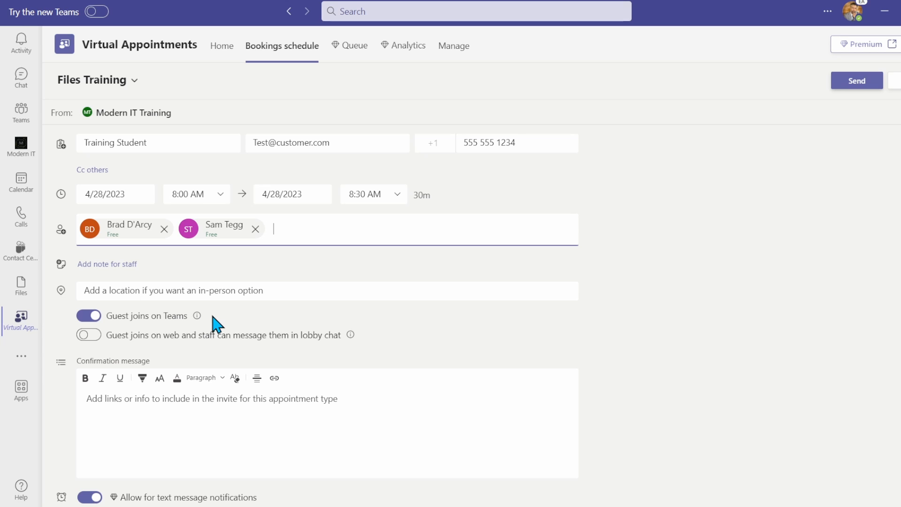
mouse_move(371, 343)
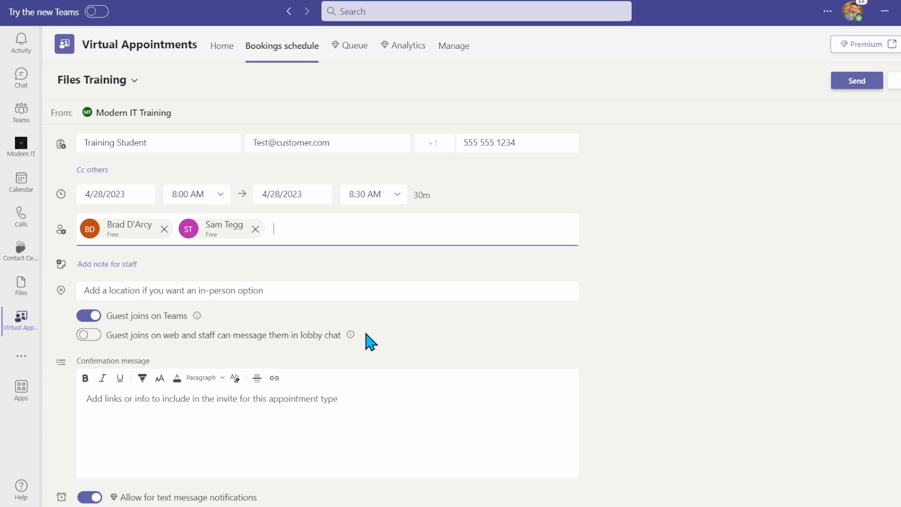
Step: Add a 'Please watch the fo…' confirmation message with the YouTube link, then go to Manage
text(Please watch the following video before joining:)
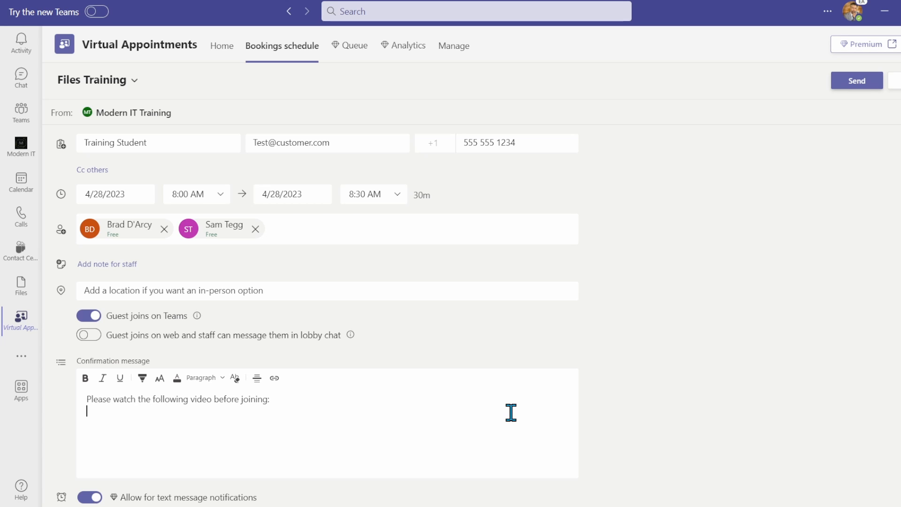
text(https://www.youtube.com/watch?v=wyfjnceVsVY)
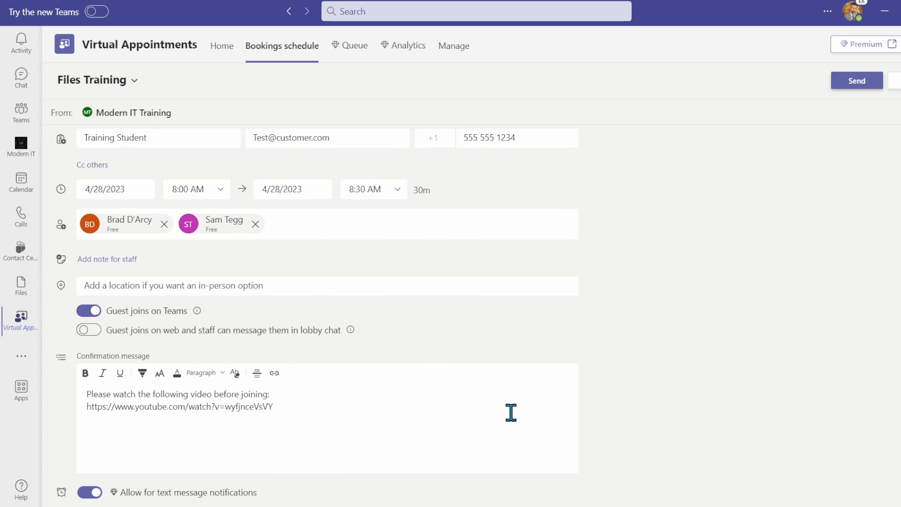
scroll(down, 3)
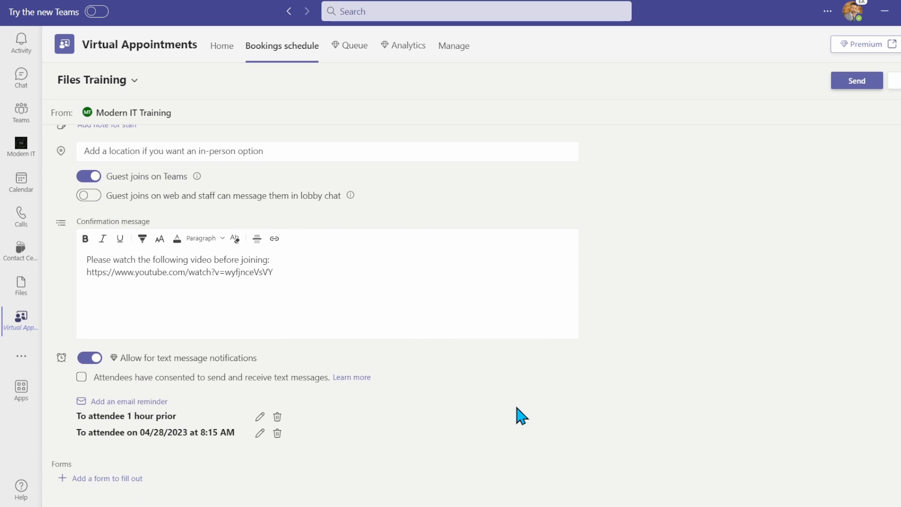
click(454, 45)
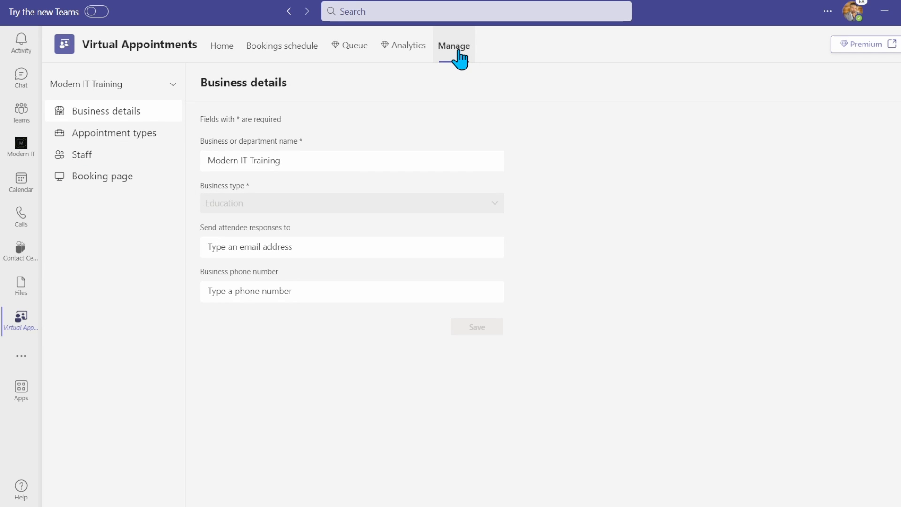
Step: Review Appointment types, Staff roles, and the Booking page settings in Manage
click(115, 133)
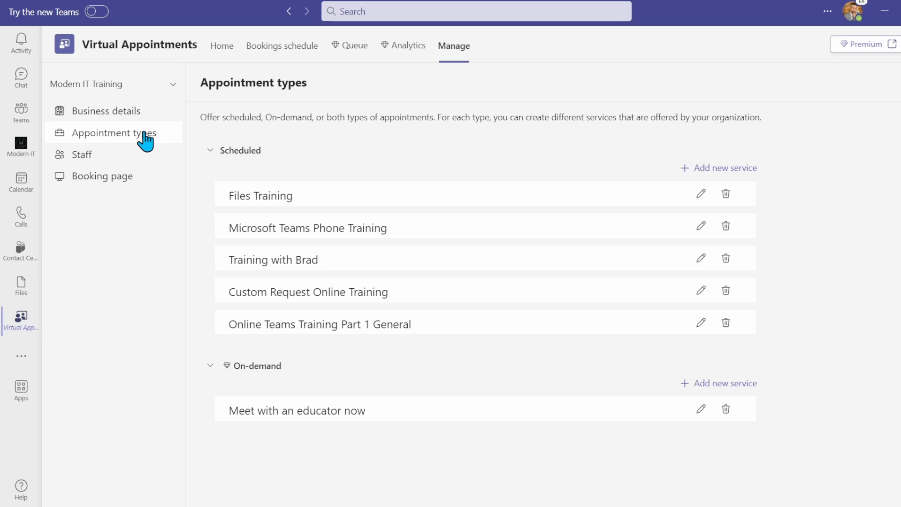
mouse_move(489, 249)
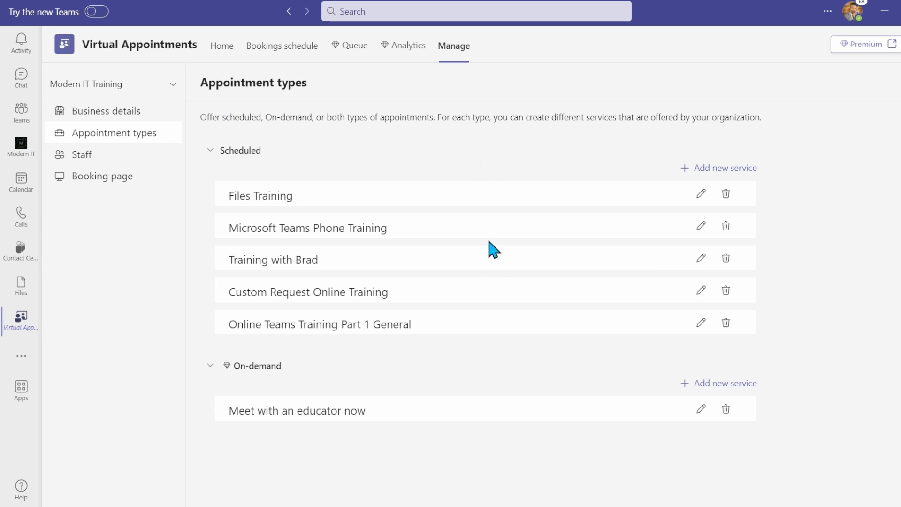
mouse_move(296, 383)
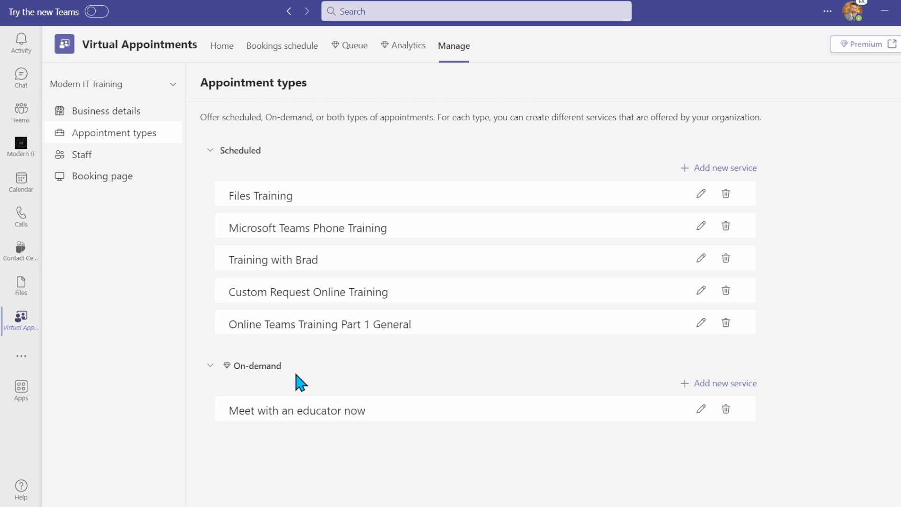
click(81, 154)
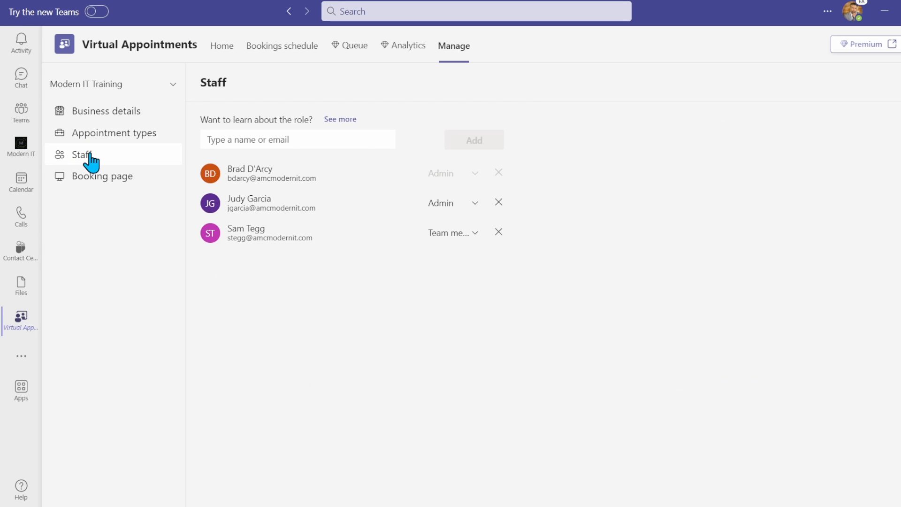
mouse_move(89, 182)
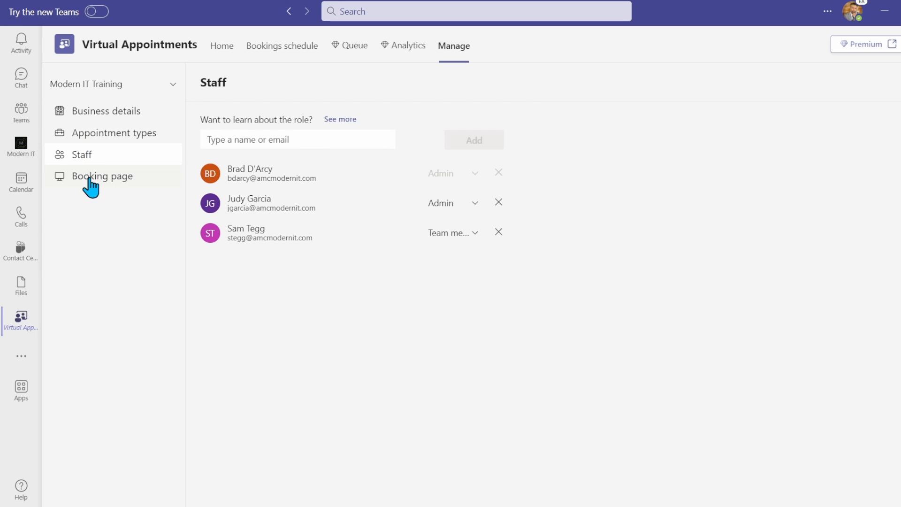
click(102, 177)
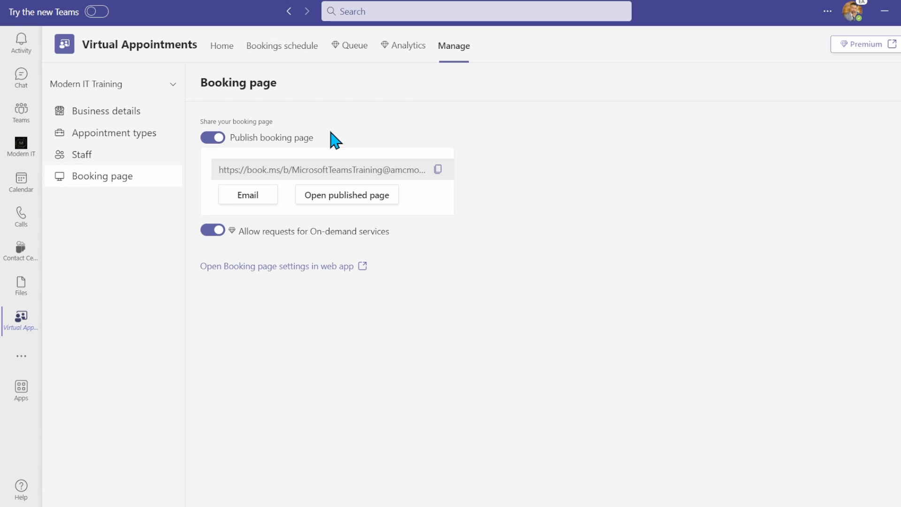
mouse_move(405, 248)
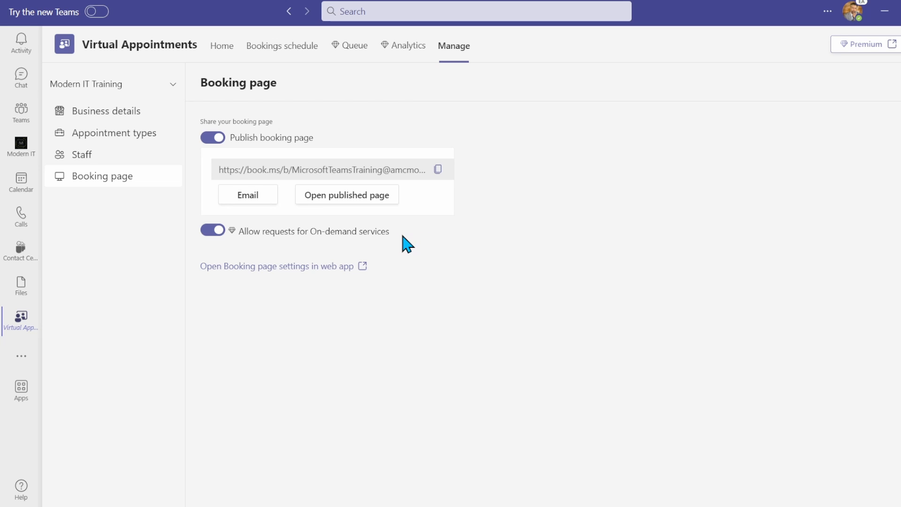
Step: Launch Modern IT Training's published booking page in the browser
click(347, 195)
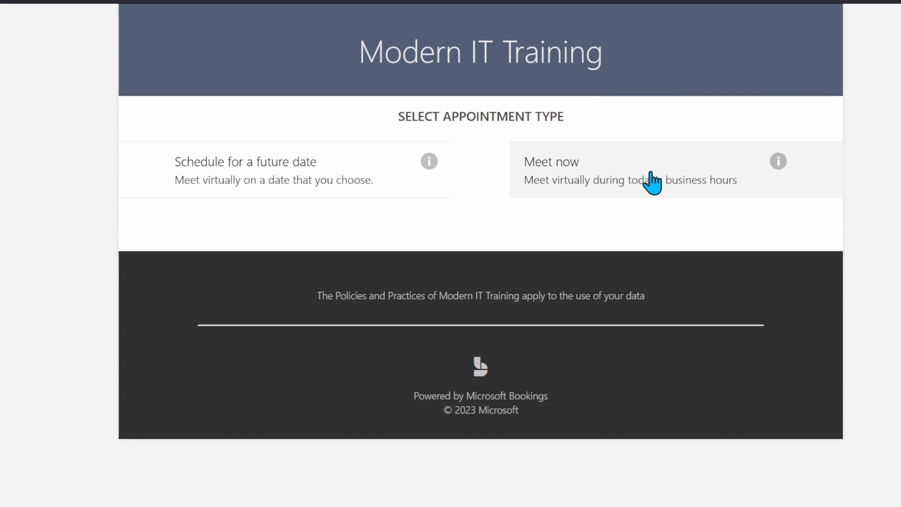
Step: Choose the Meet now appointment type on the public booking page
click(651, 180)
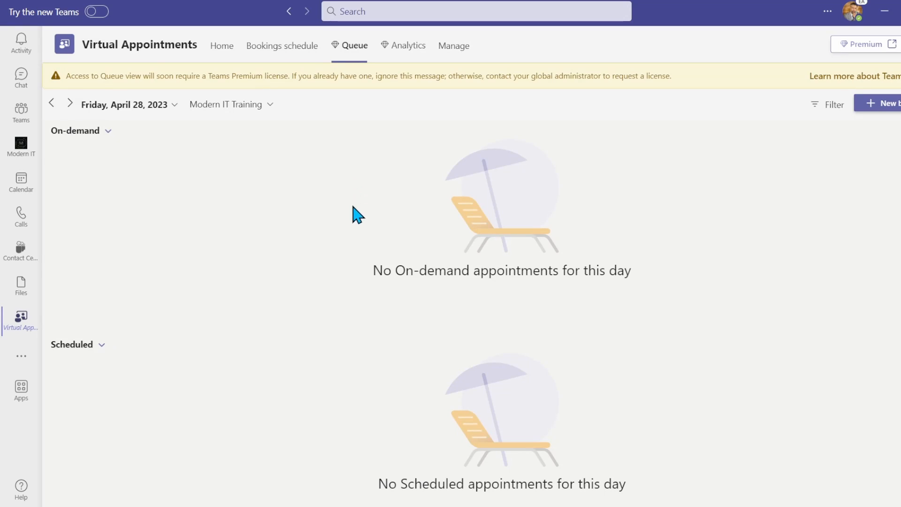
mouse_move(353, 415)
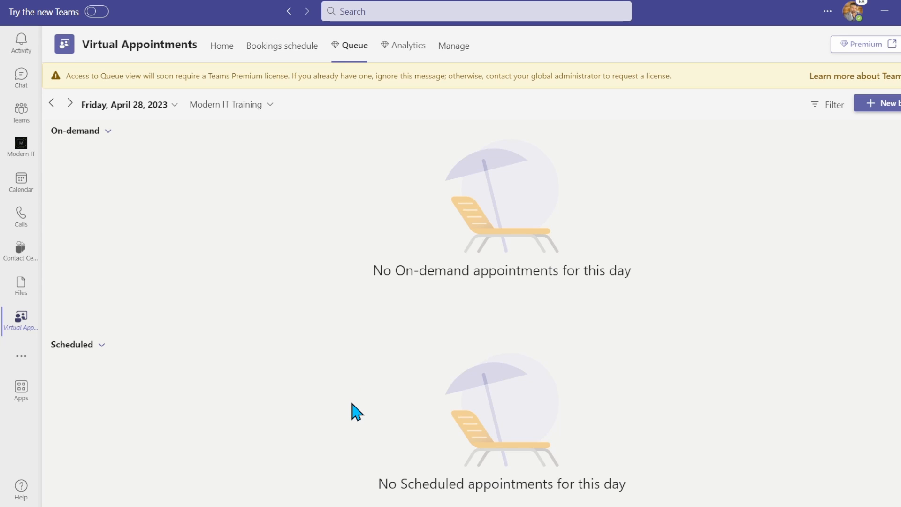
Step: Show the seven-day Virtual Appointments usage analytics report
click(408, 45)
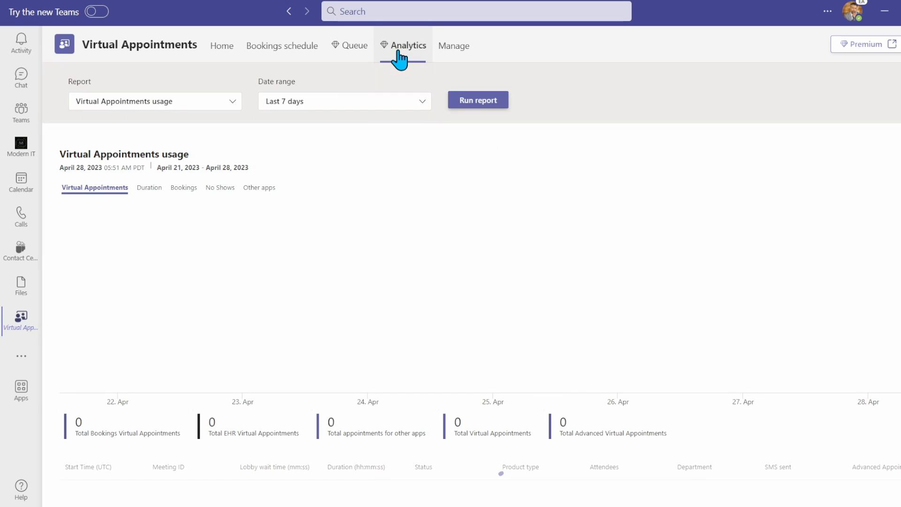